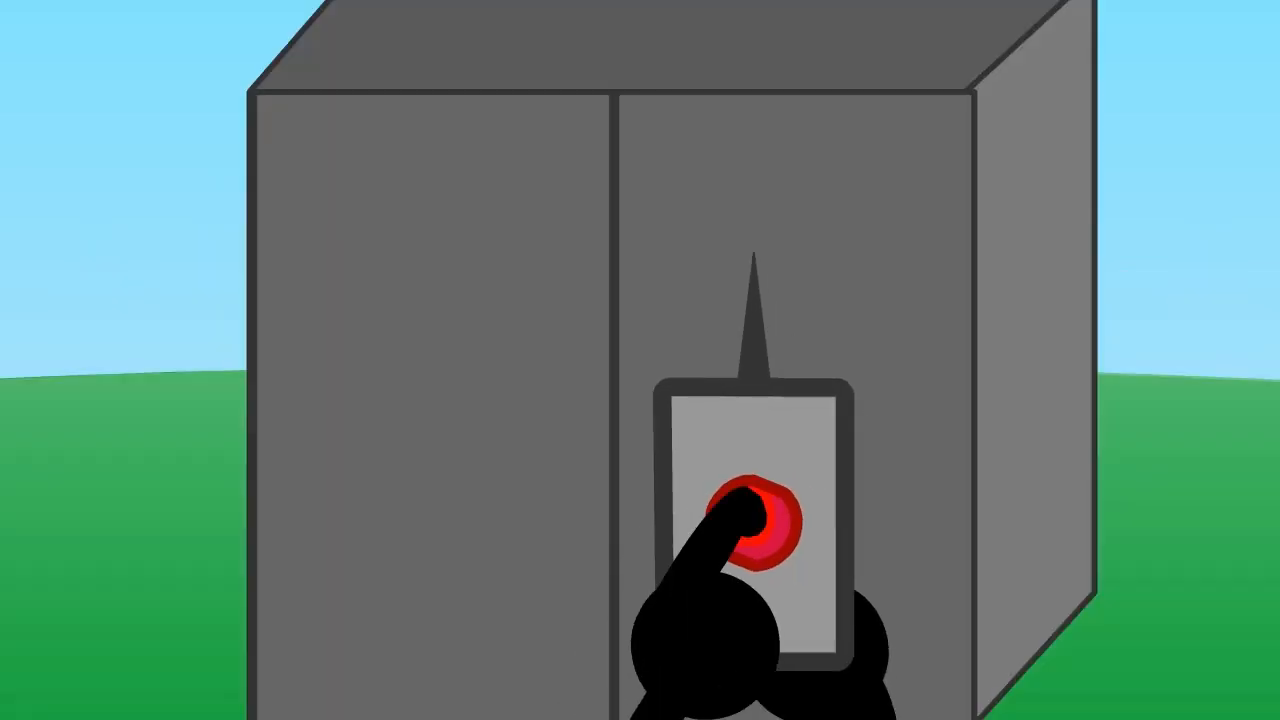
{"action": "left_click", "coordinate": [757, 525]}
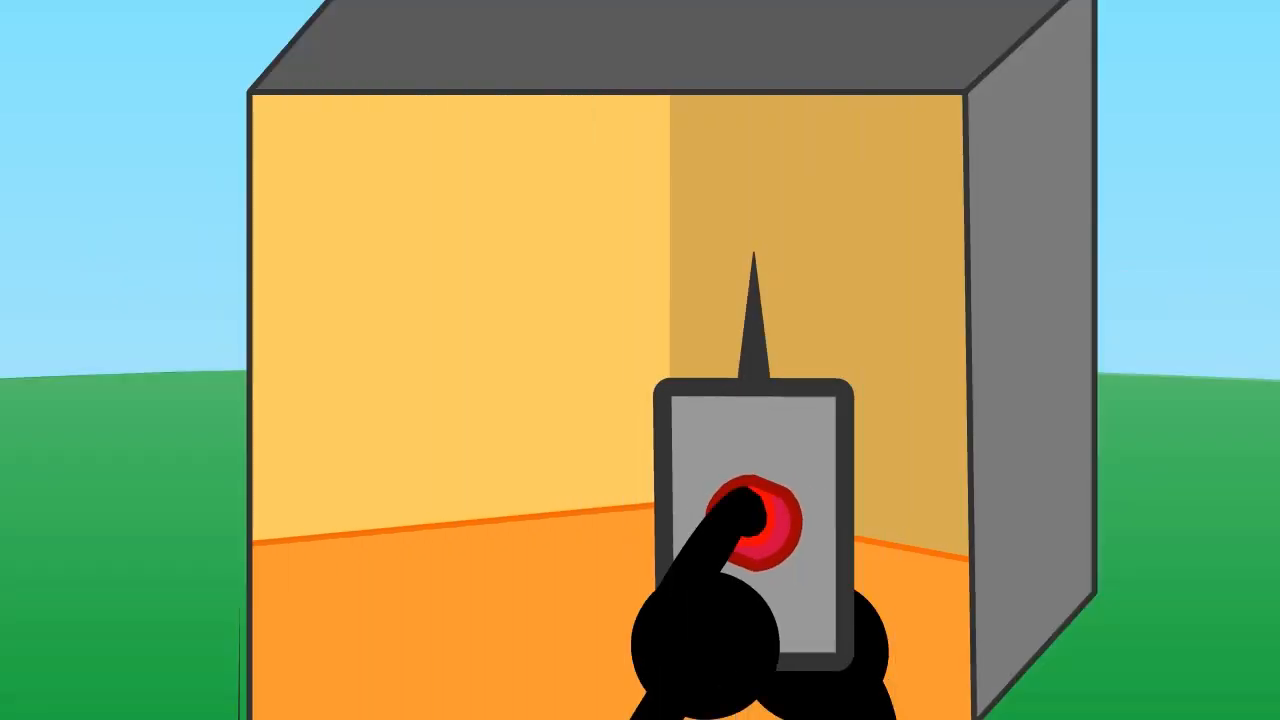